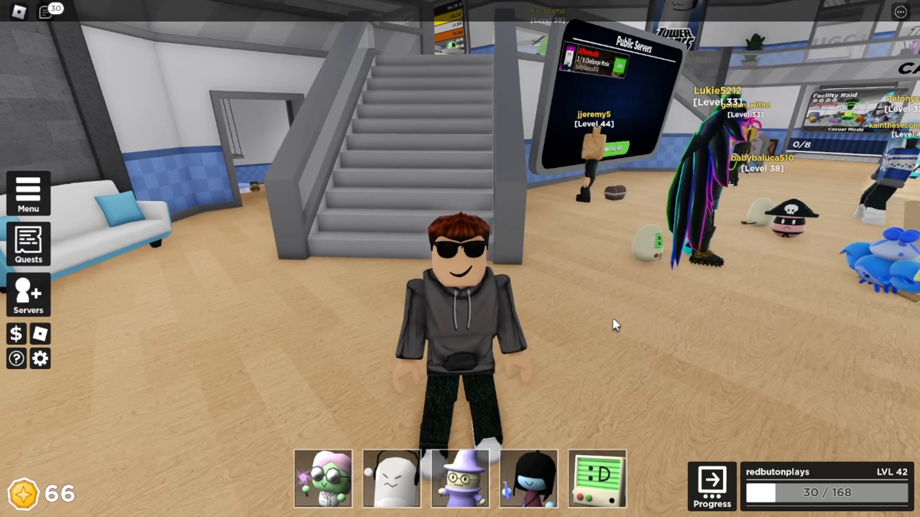
Step: Walk the avatar forward up the lobby staircase toward the upper-floor leaderboard
key("w")
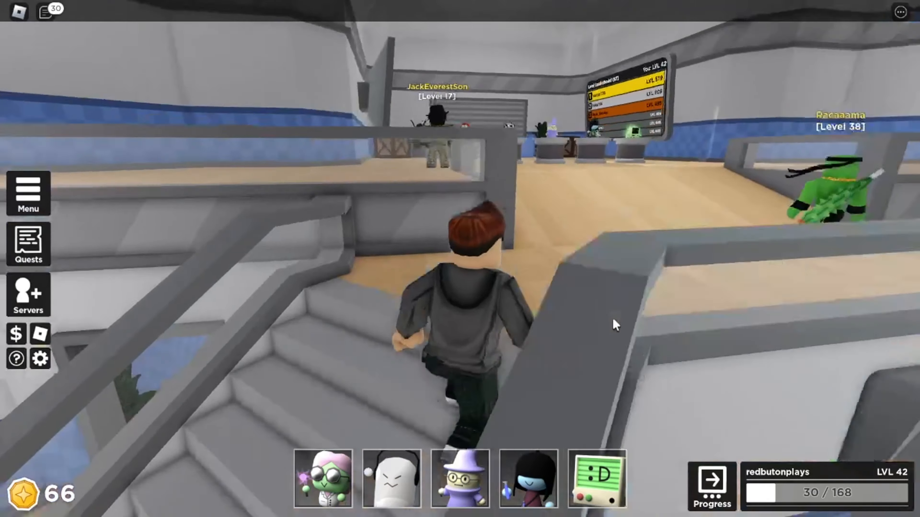